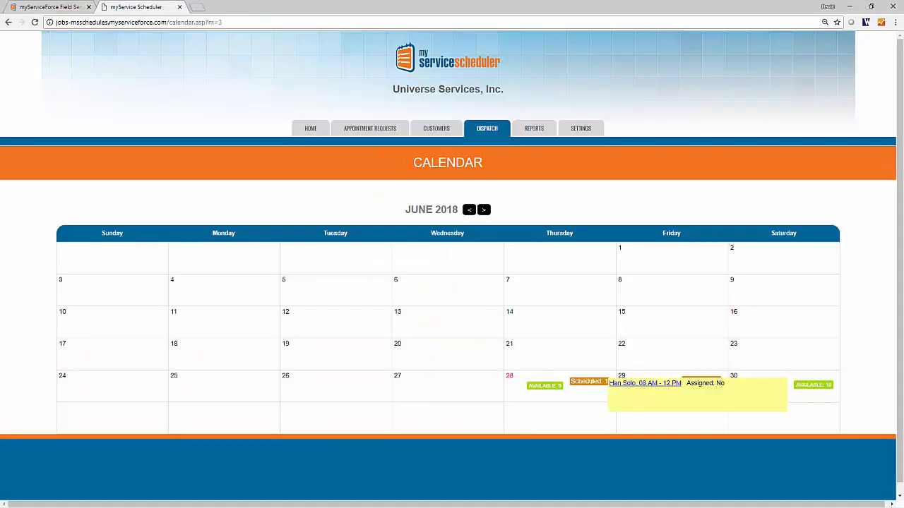
Leave the June 2018 Dispatch calendar for the Home page with its business gauges
left_click(644, 383)
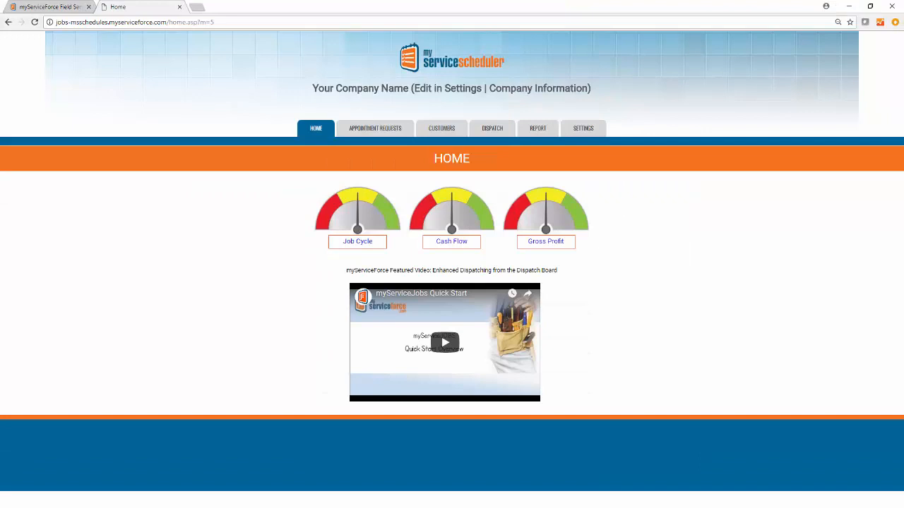
Switch to the myServiceForce website homepage with its Schedule Now button
left_click(375, 128)
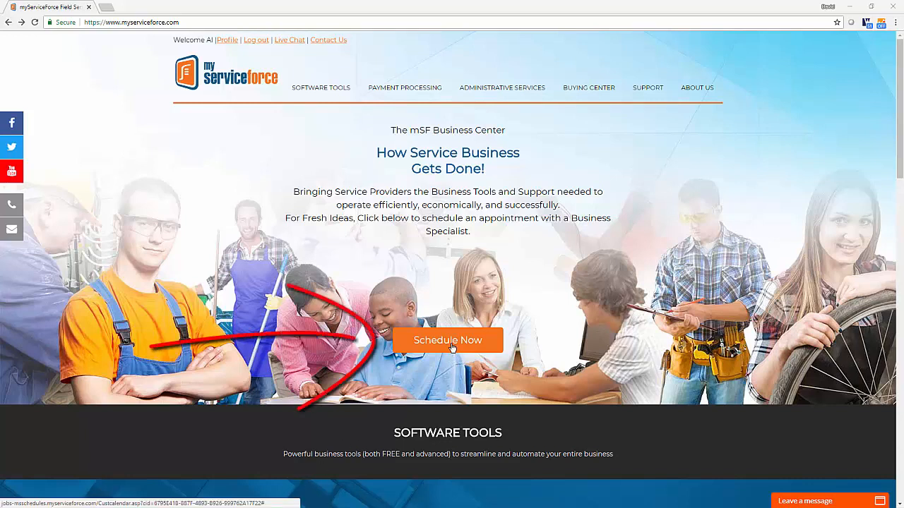
Use Schedule Now to reach the Han Solo and Ringo Star Widget Inspection requests
left_click(448, 340)
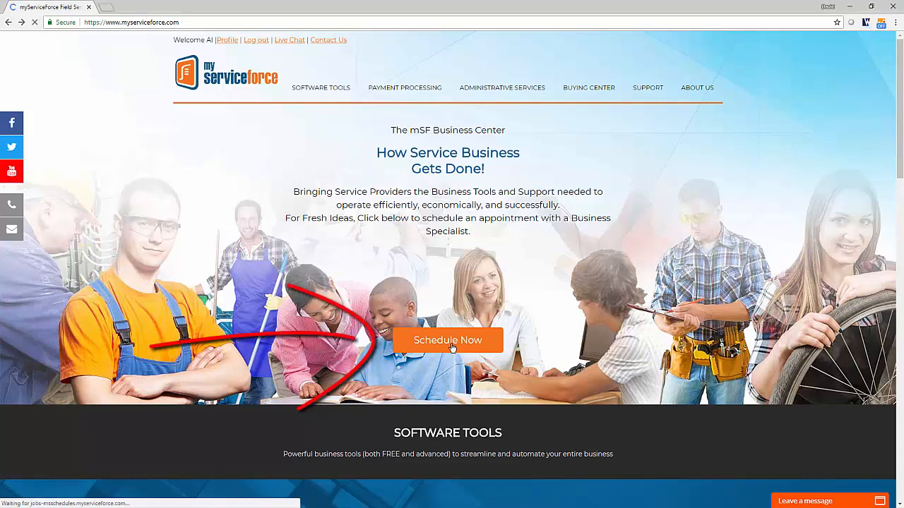
left_click(448, 340)
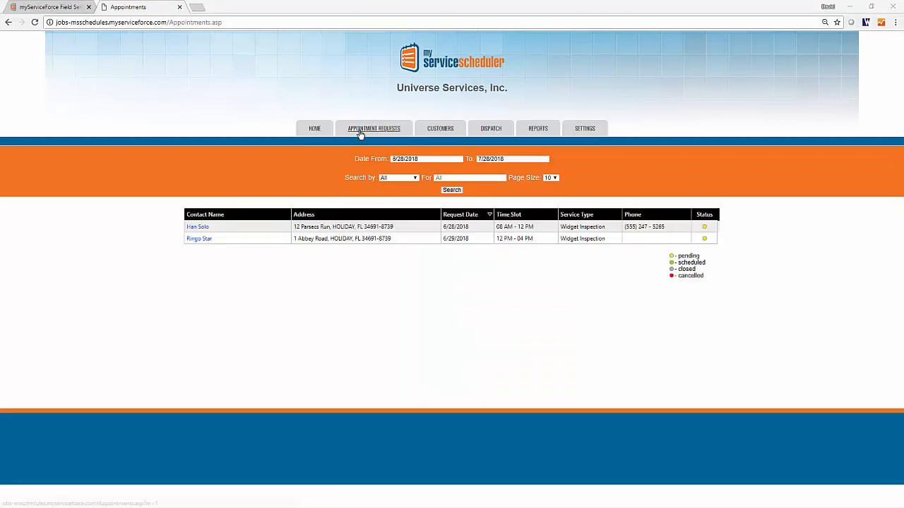
Reload Appointment Requests listing Han Solo's 6/28 and Ringo Star's 6/29 inspections
left_click(373, 128)
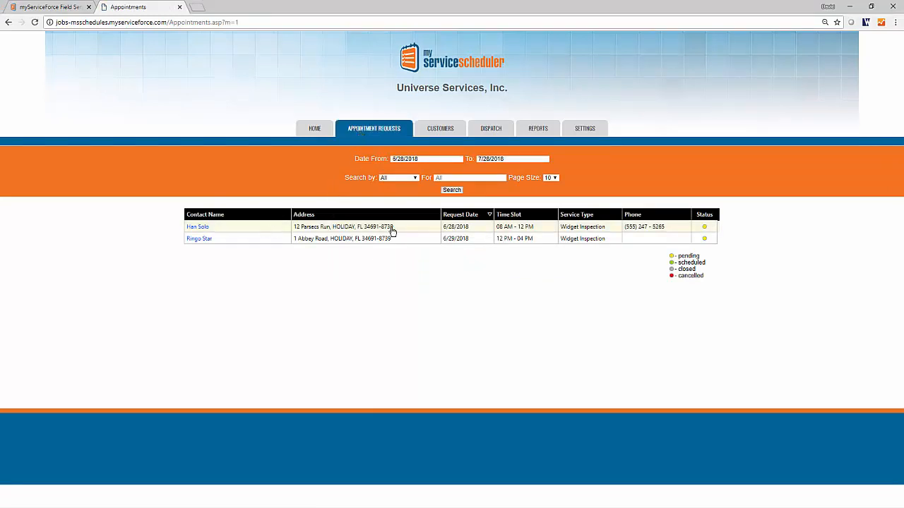
mouse_move(712, 236)
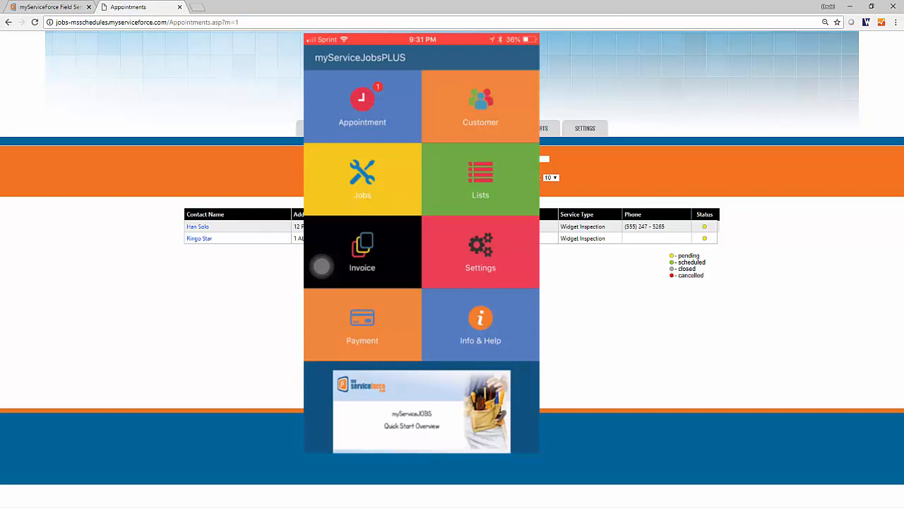
View Han Solo's 06/28/2018 8:00 AM appointment in the mobile app, then dismiss the schedule options
left_click(363, 106)
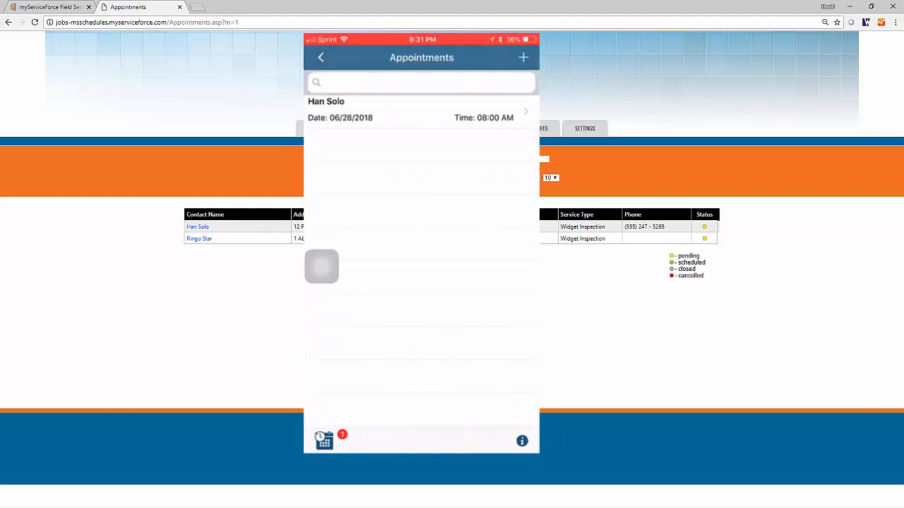
left_click(322, 441)
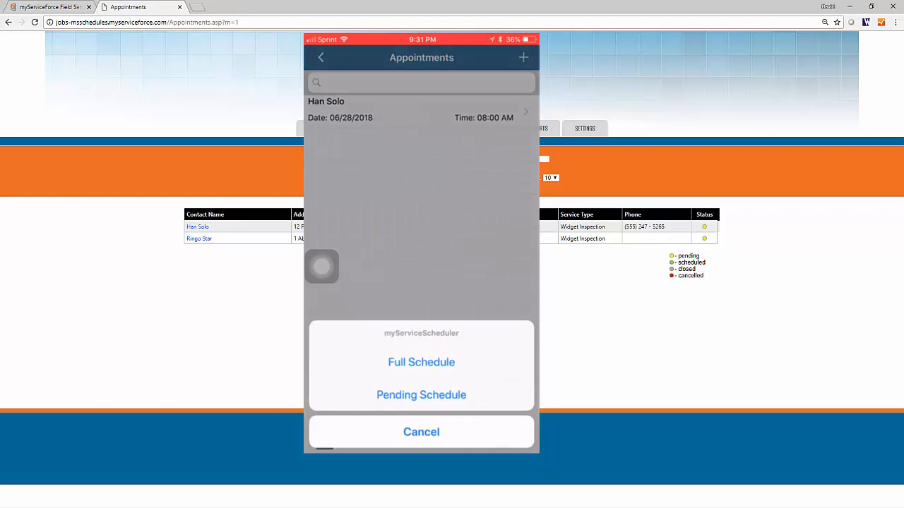
left_click(421, 362)
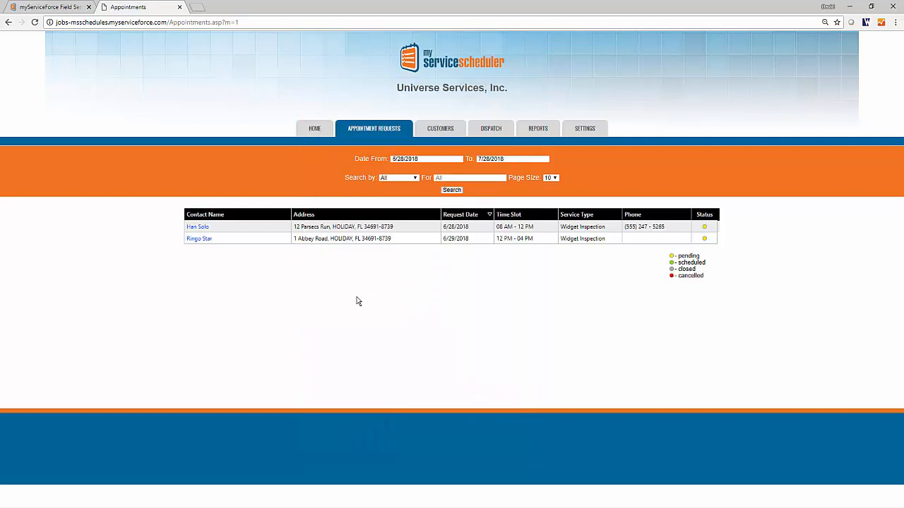
mouse_move(288, 274)
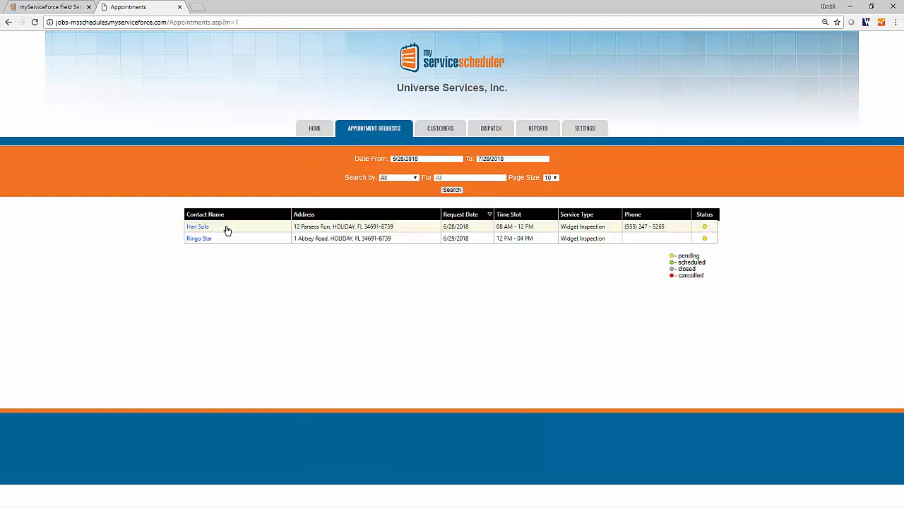
mouse_move(416, 185)
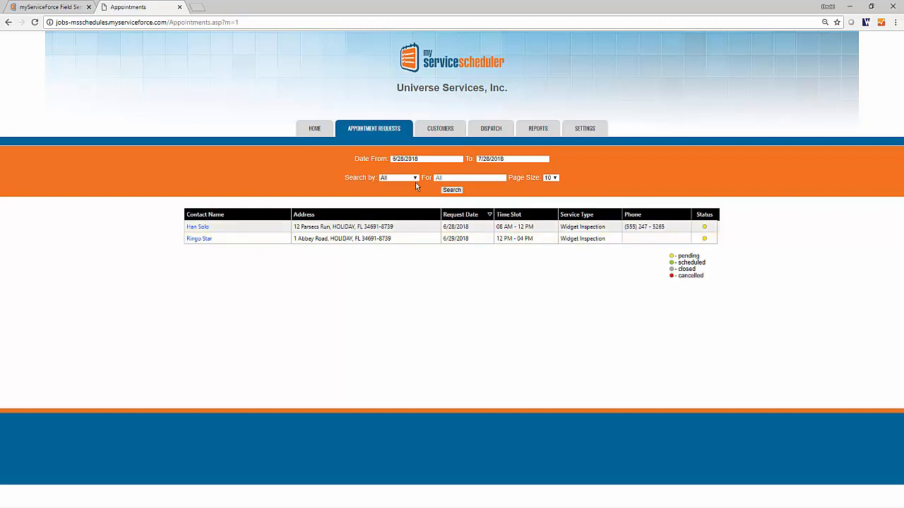
Check the Search by options, keep All, and open Han Solo's 6/28 request
left_click(398, 177)
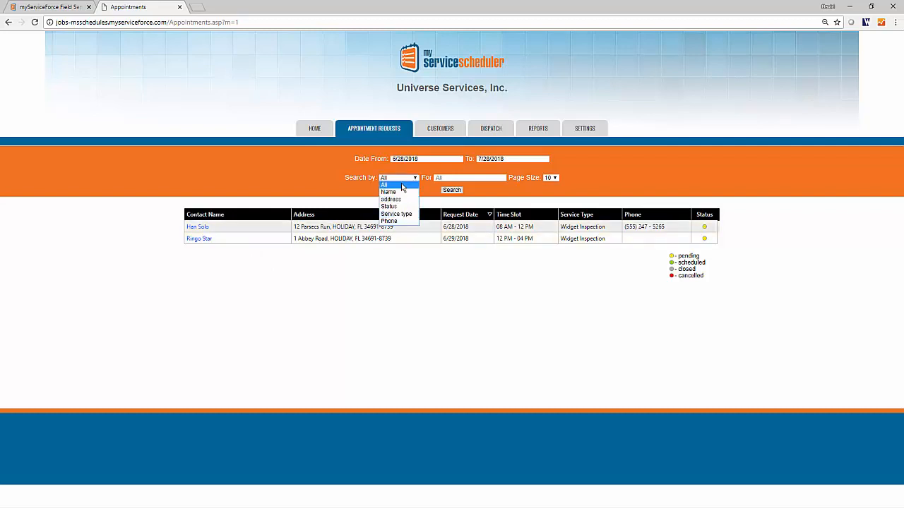
left_click(392, 185)
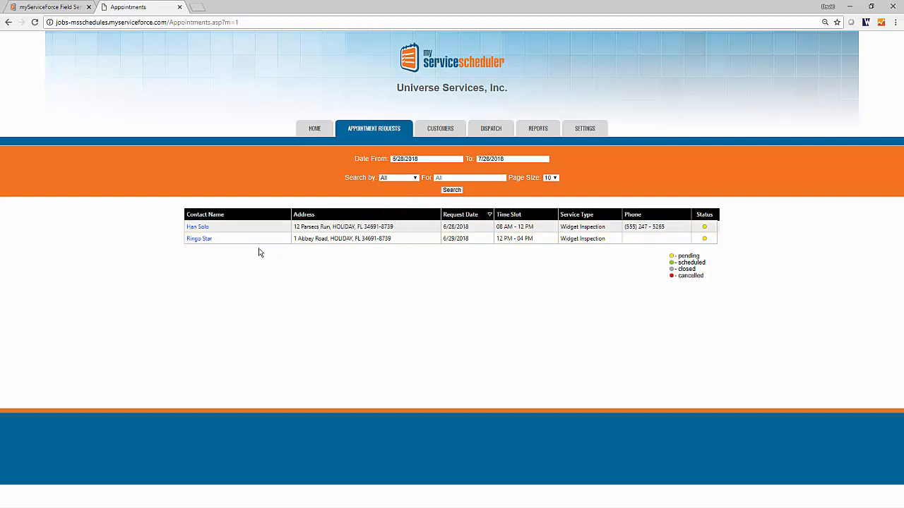
left_click(198, 226)
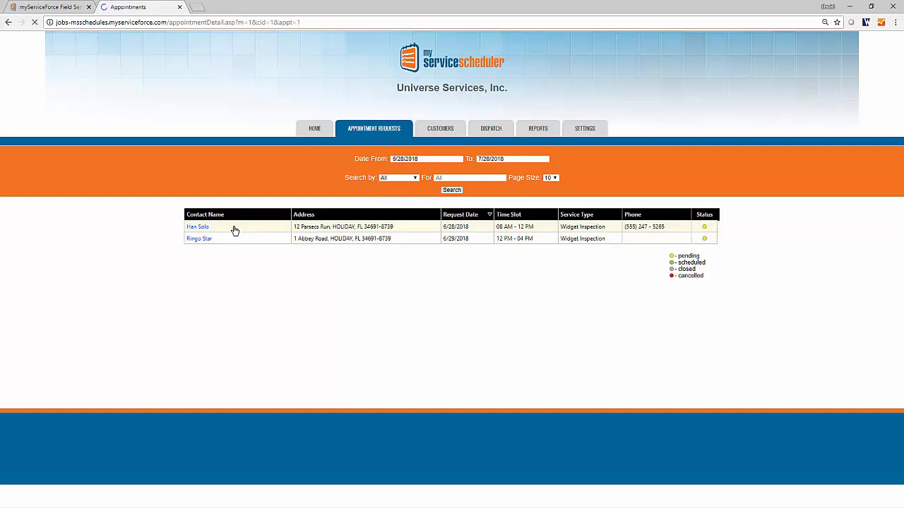
Assign technician Al Eviate to Han Solo's request and set its status to Scheduled
left_click(198, 227)
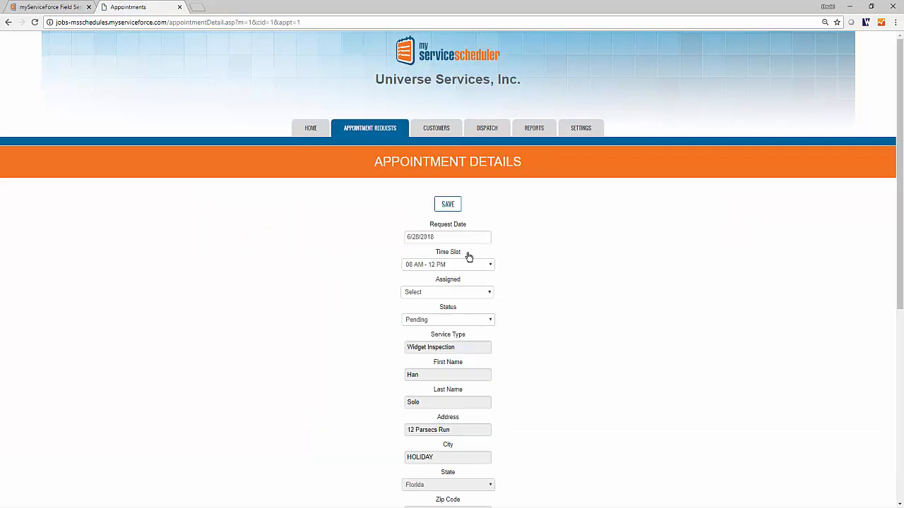
mouse_move(490, 294)
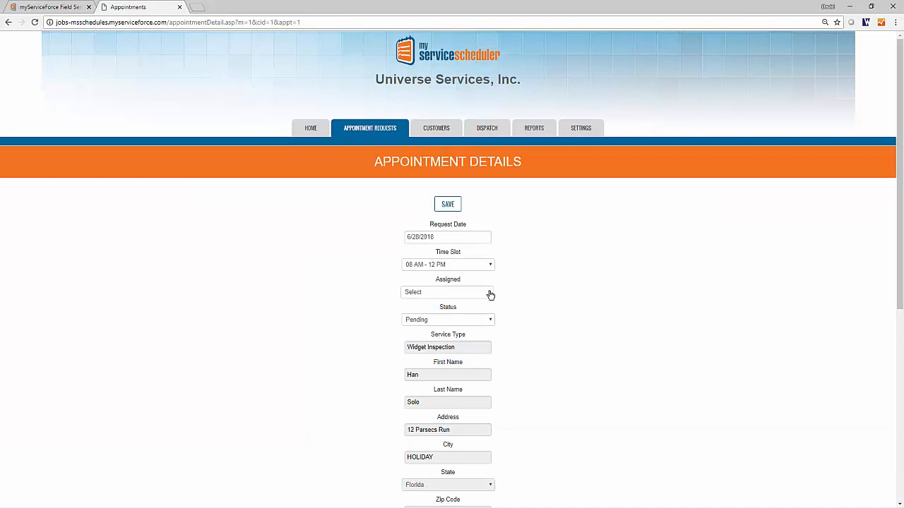
left_click(447, 292)
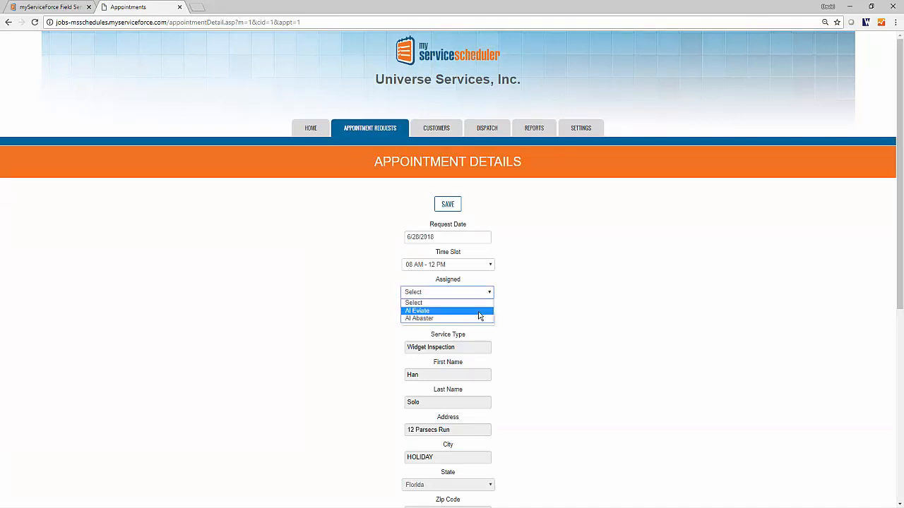
left_click(417, 311)
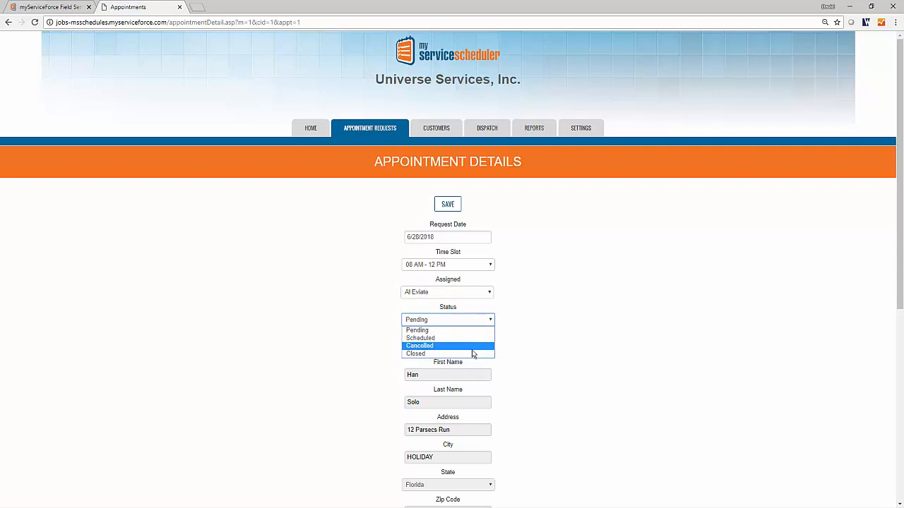
mouse_move(447, 337)
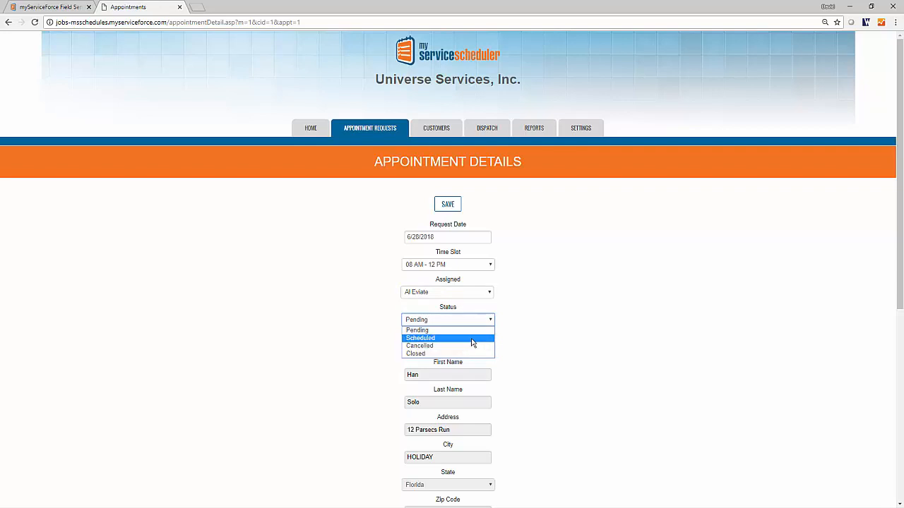
left_click(420, 338)
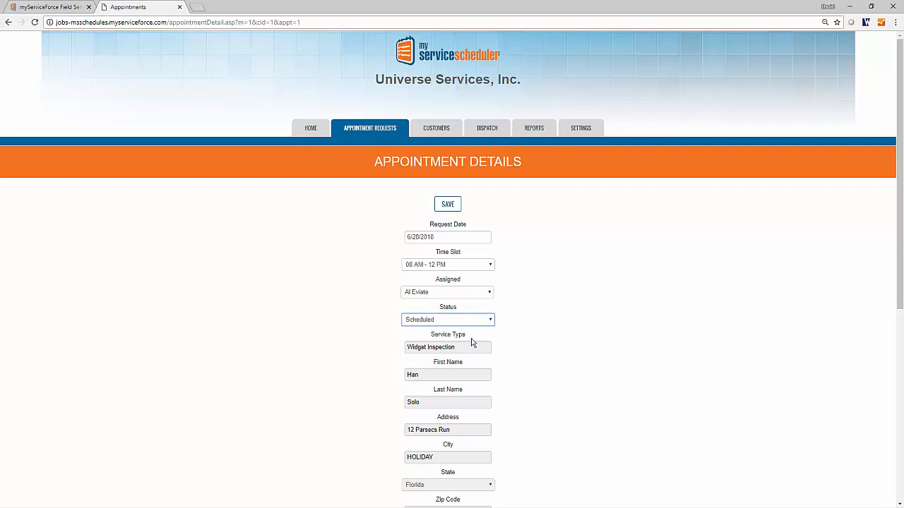
mouse_move(502, 332)
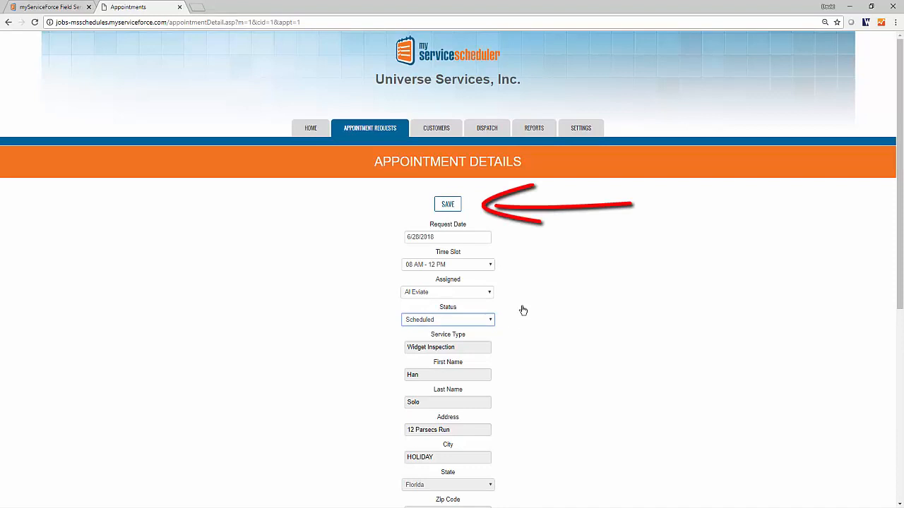
Save Han Solo's scheduled appointment, acknowledge the success alert, and return to the requests list
left_click(448, 204)
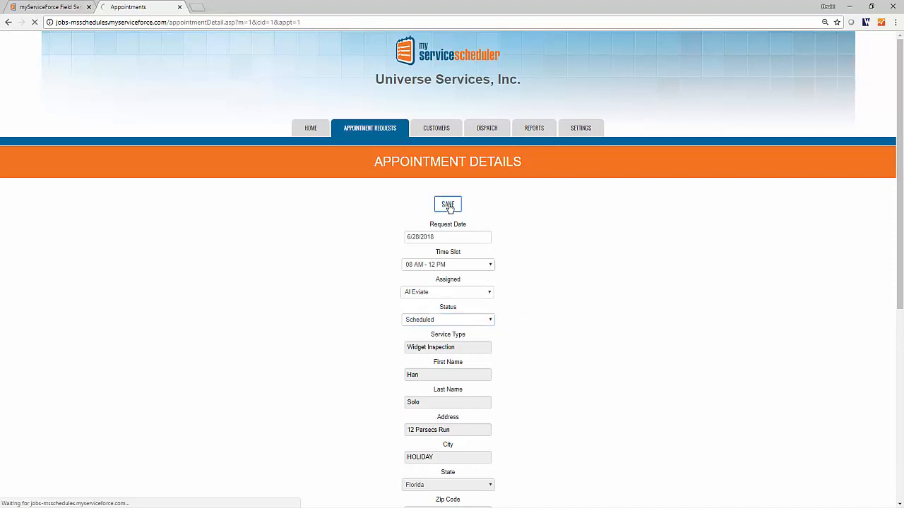
left_click(447, 204)
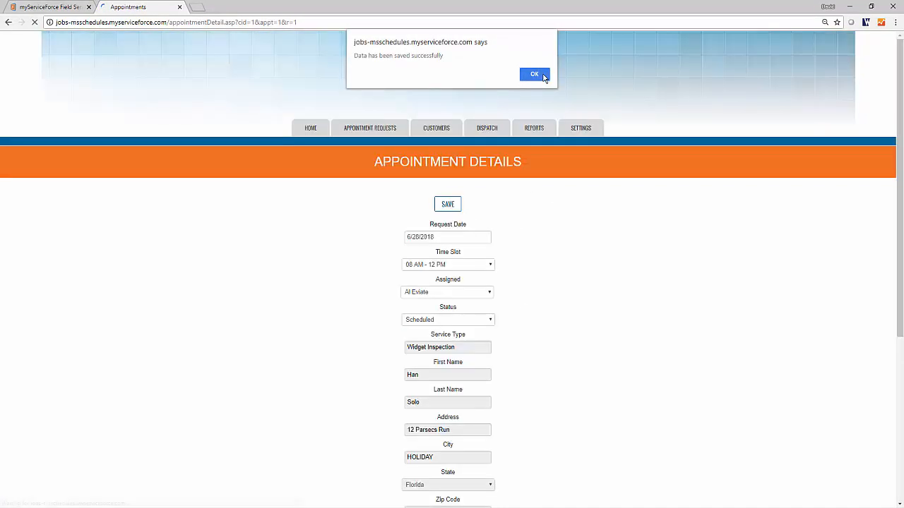
left_click(535, 74)
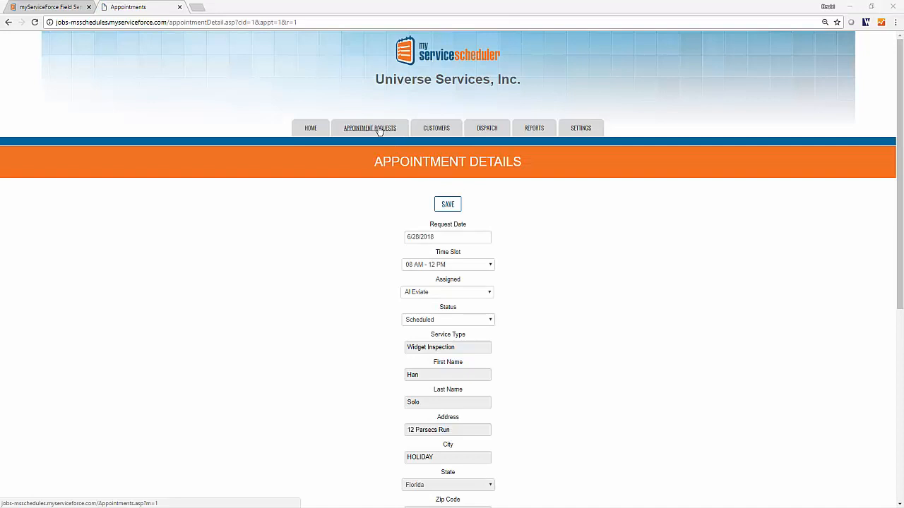
left_click(369, 128)
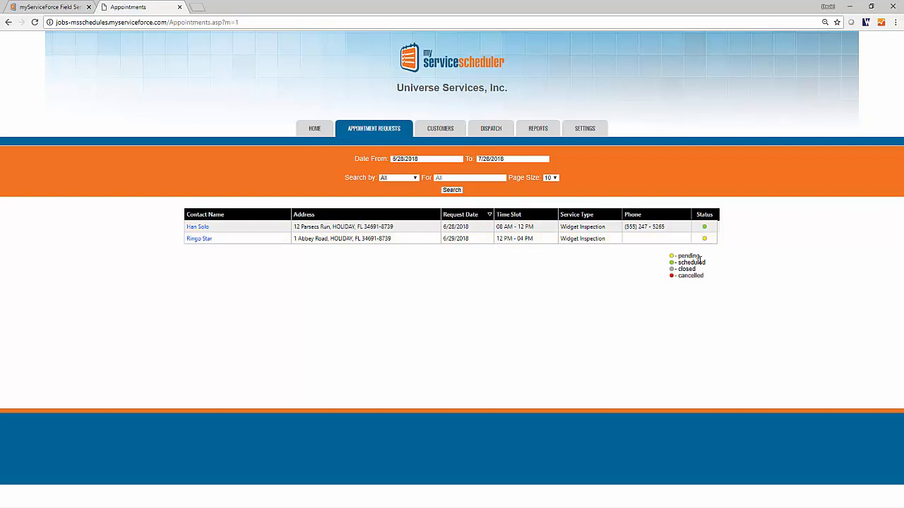
double_click(689, 262)
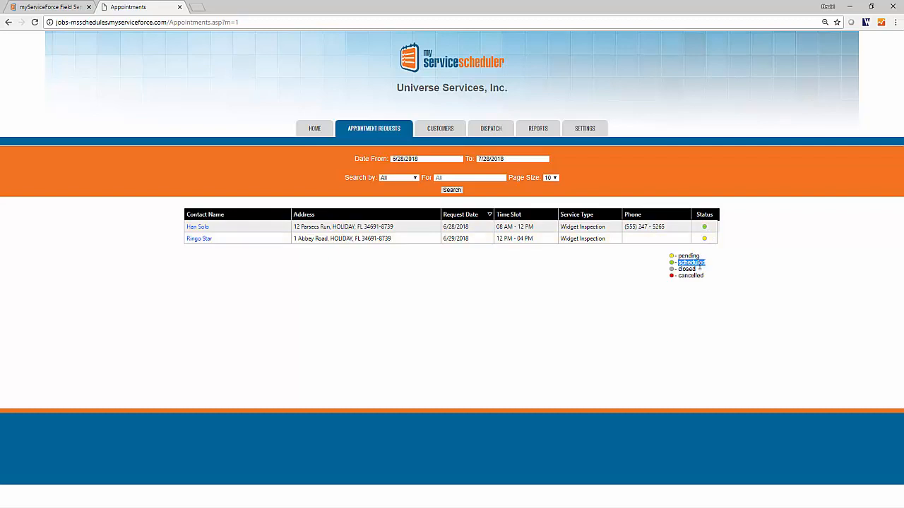
mouse_move(580, 285)
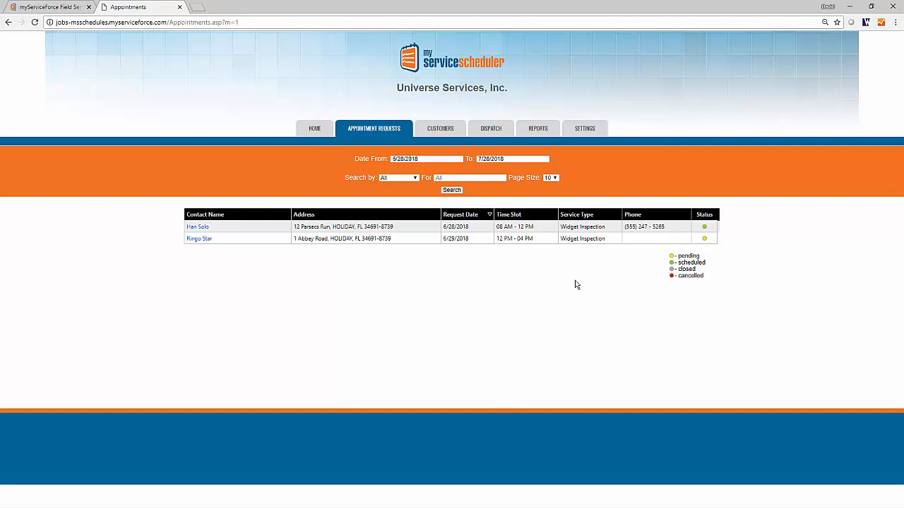
mouse_move(297, 264)
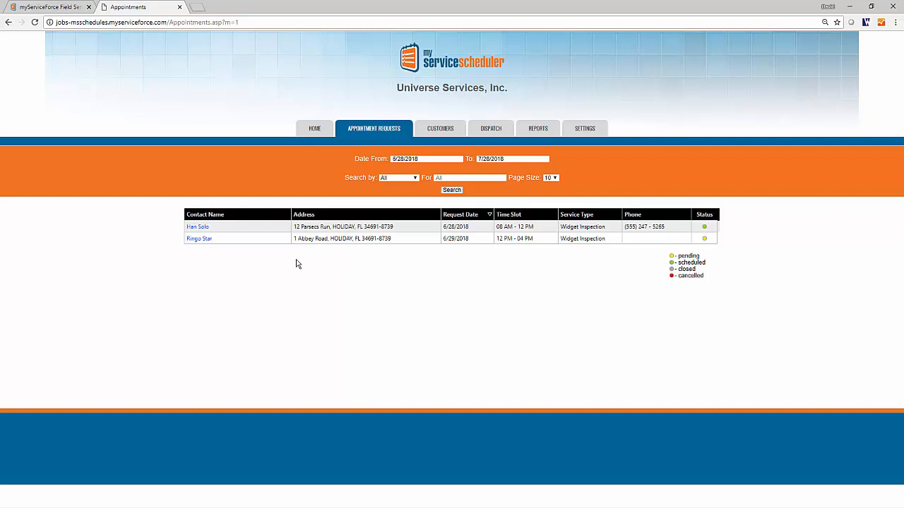
Send Ringo Star's 6/29 appointment a reschedule request, confirm the alert, and return to requests
left_click(199, 238)
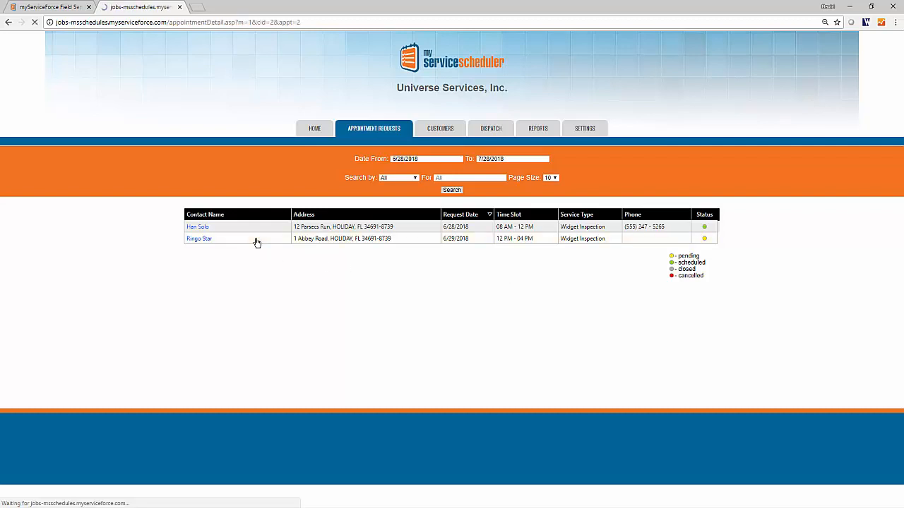
left_click(200, 238)
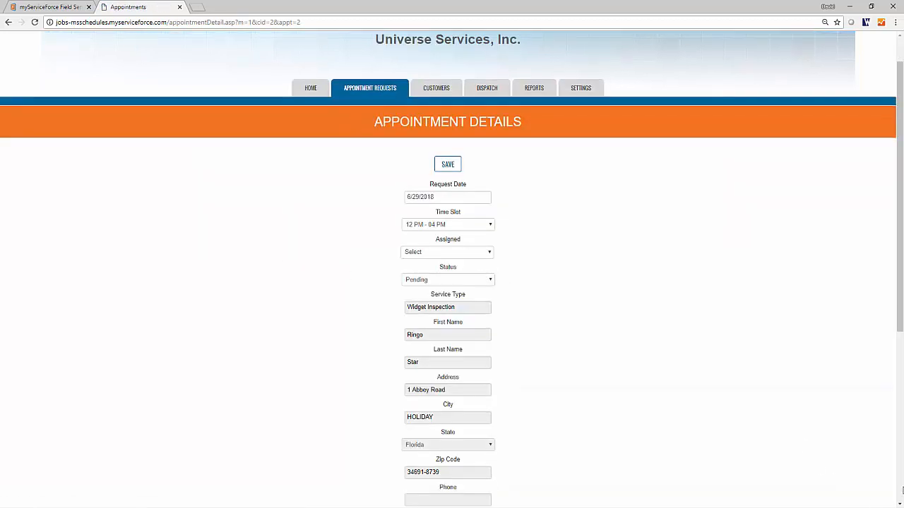
scroll("down", 3)
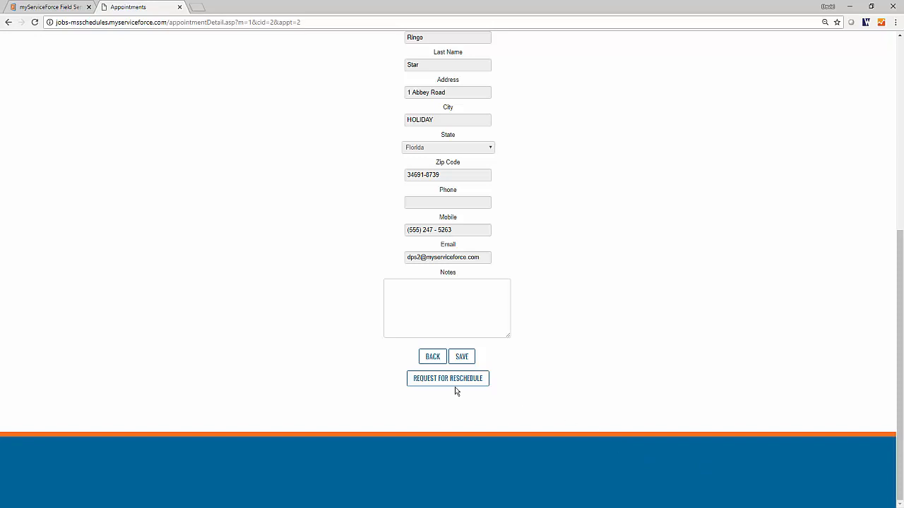
left_click(447, 379)
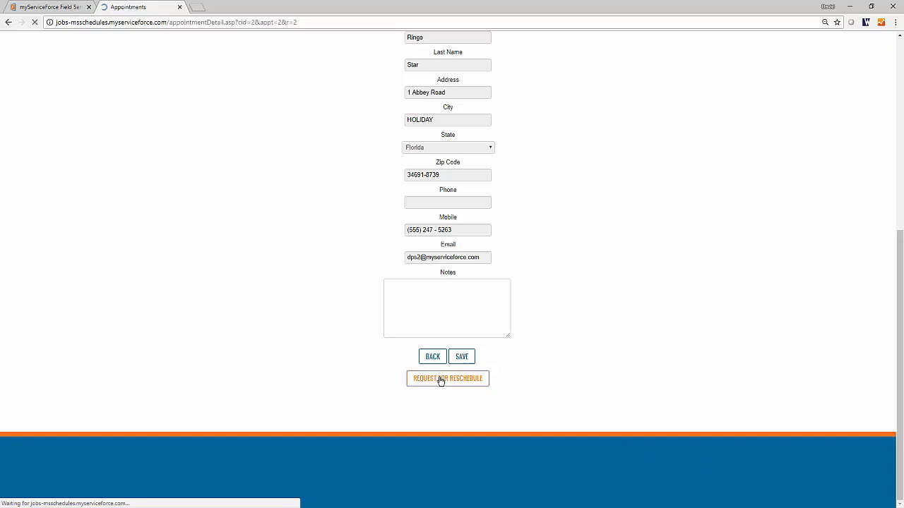
left_click(447, 378)
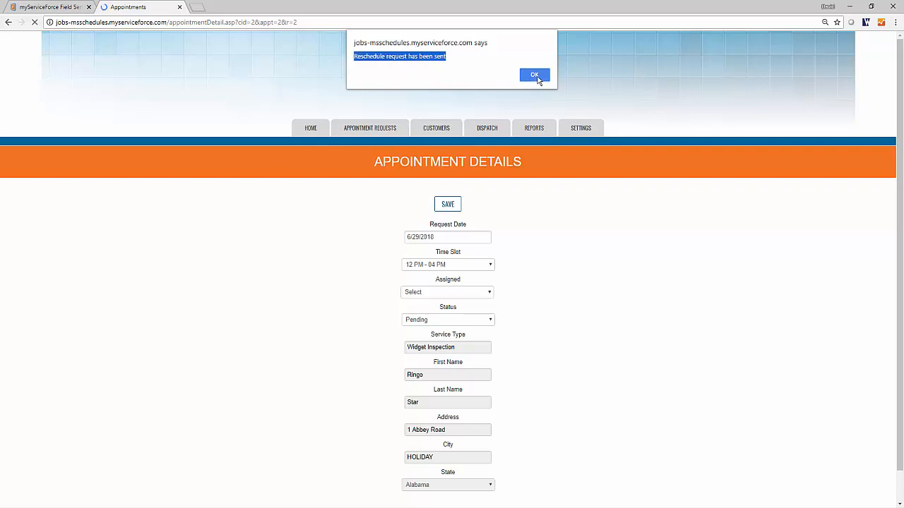
left_click(534, 75)
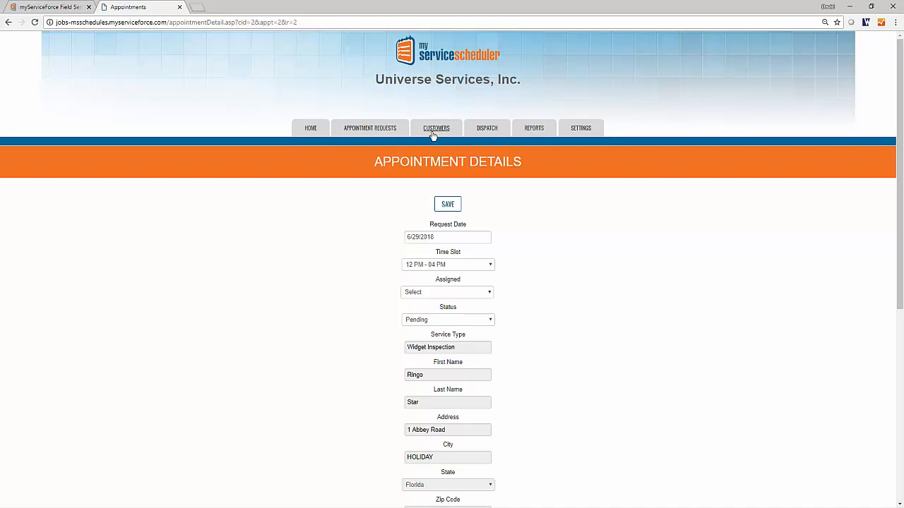
left_click(370, 128)
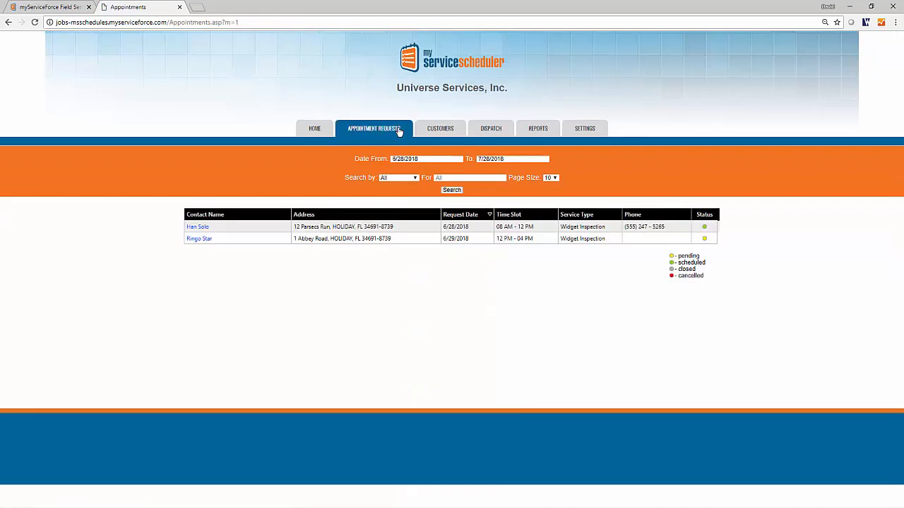
mouse_move(431, 253)
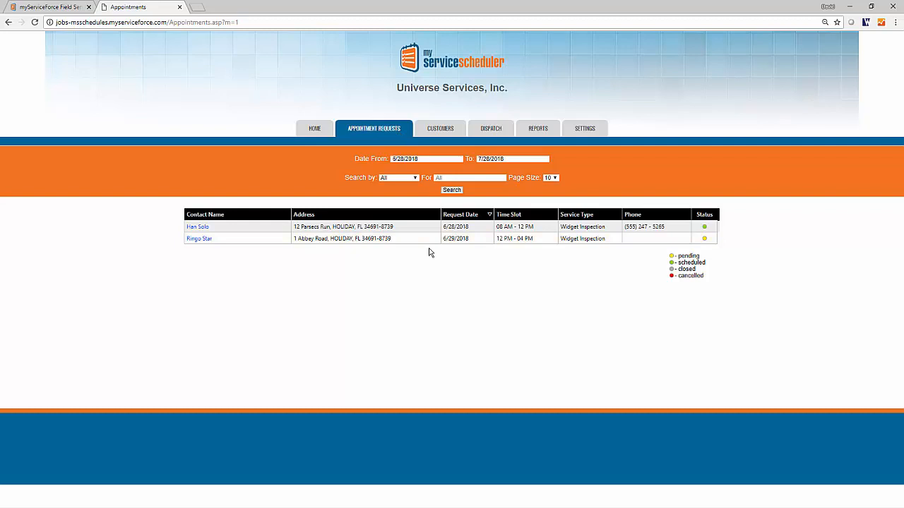
Preview the Calendar Customization booking calendar and the June 29 request form, then close it
left_click(585, 128)
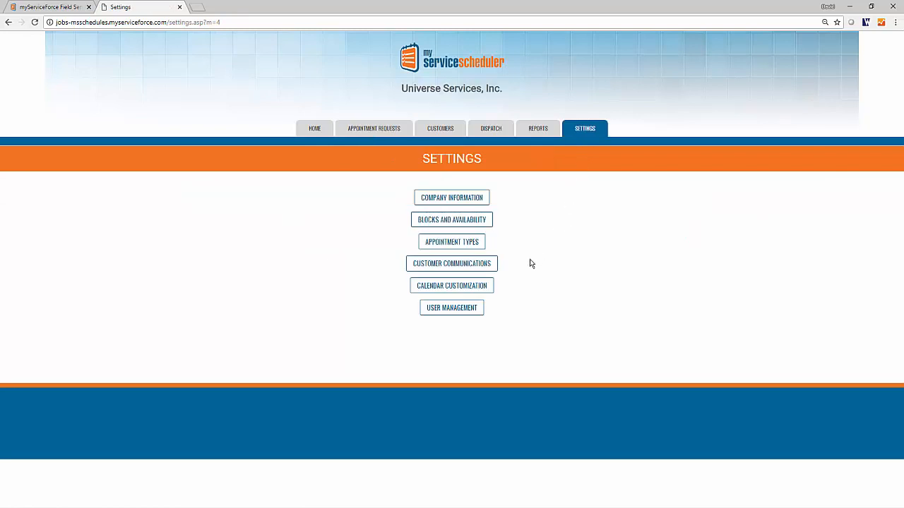
left_click(451, 285)
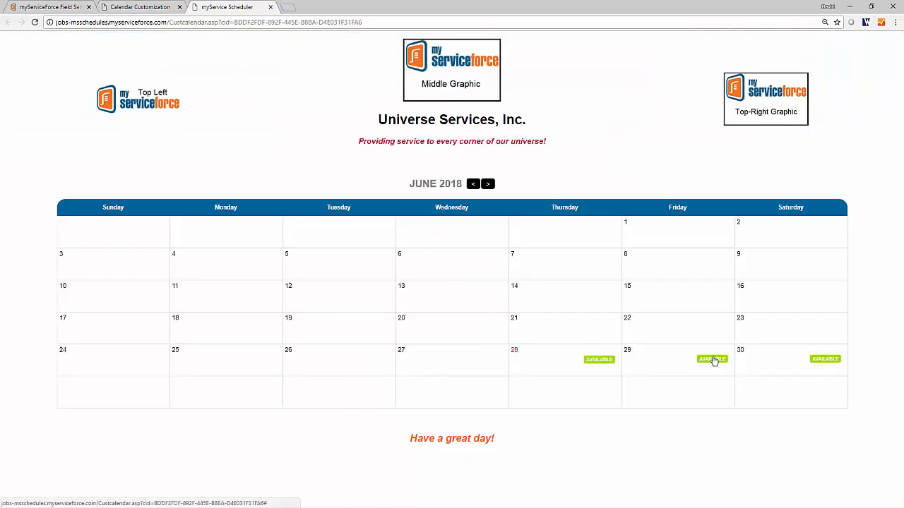
left_click(712, 360)
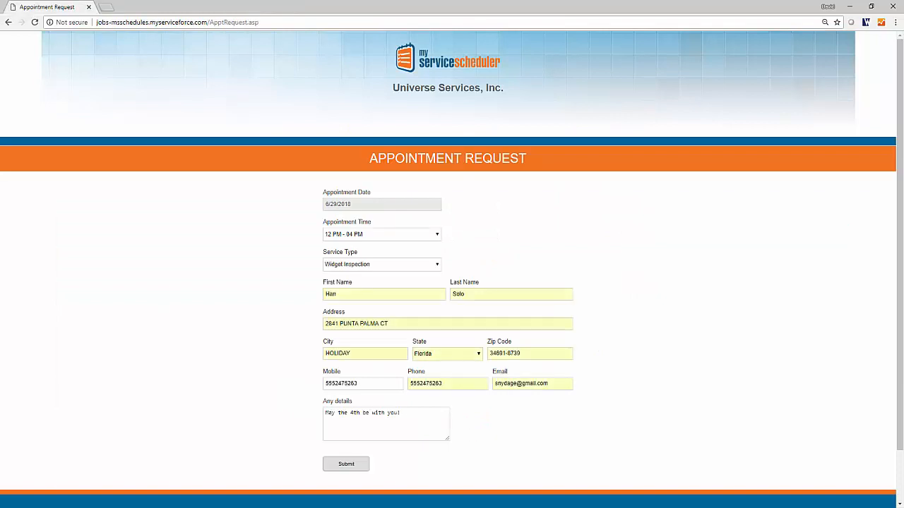
left_click(346, 464)
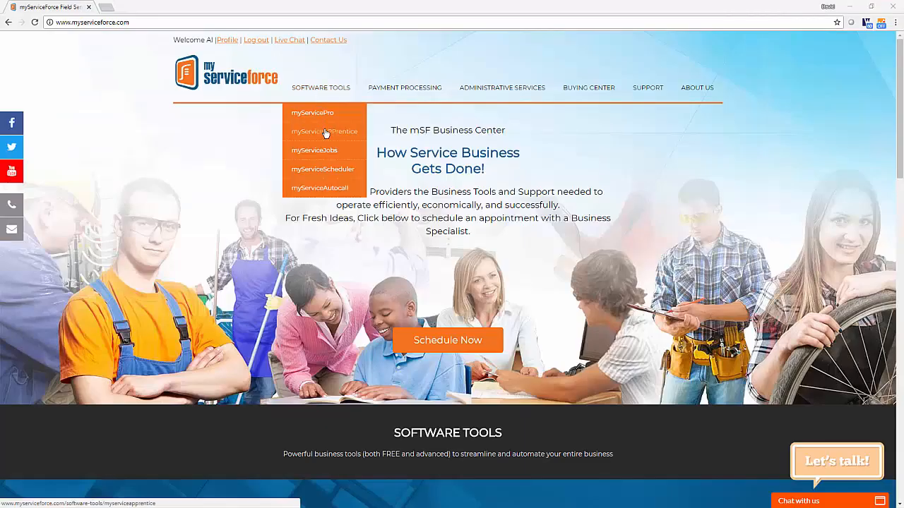
left_click(315, 150)
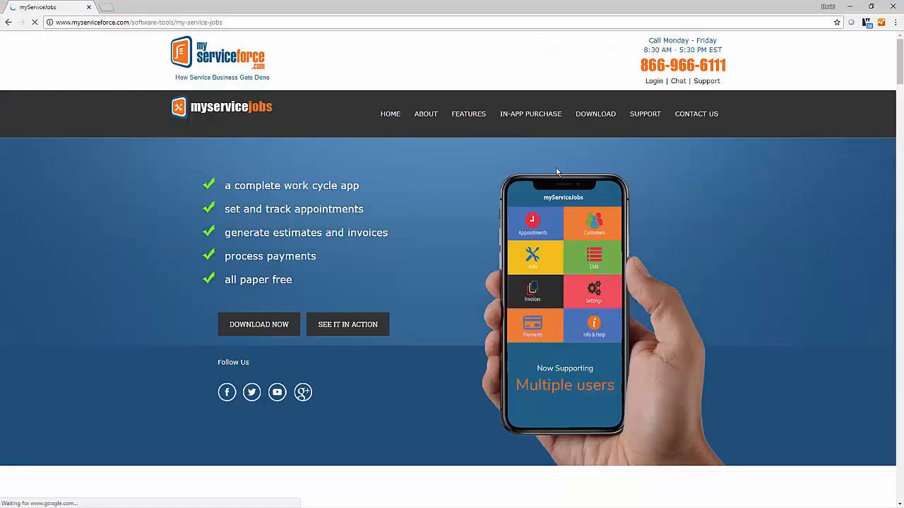
left_click(644, 114)
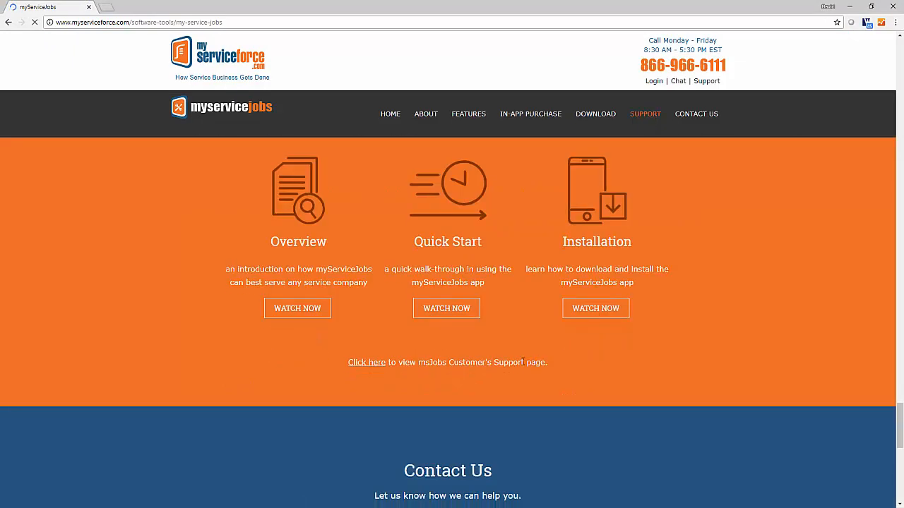
left_click(366, 363)
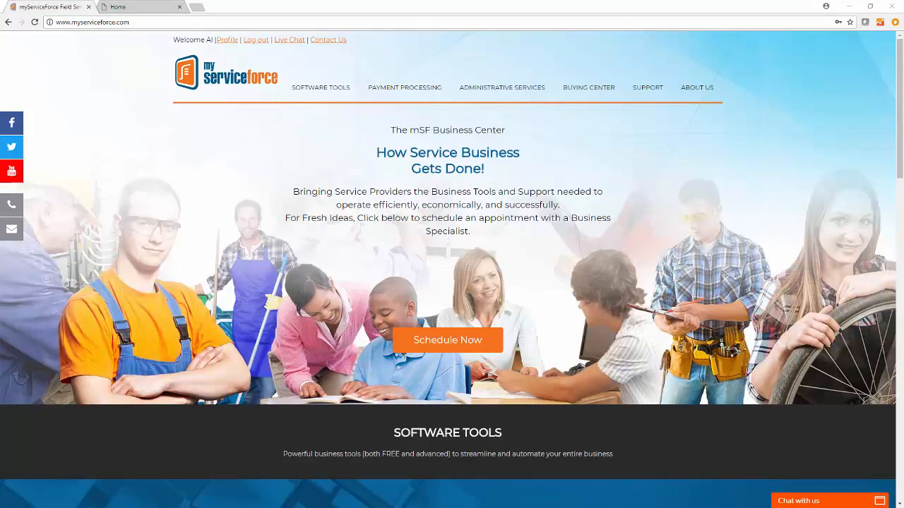
left_click(798, 501)
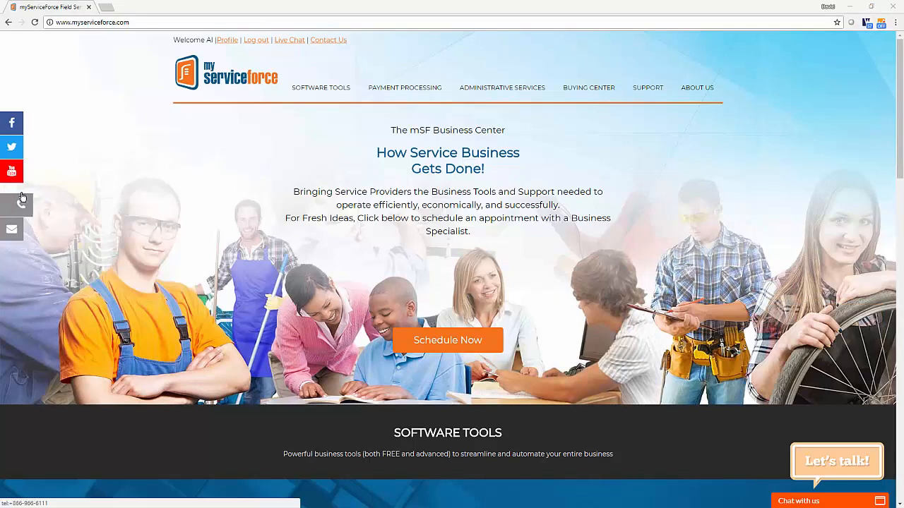
mouse_move(11, 170)
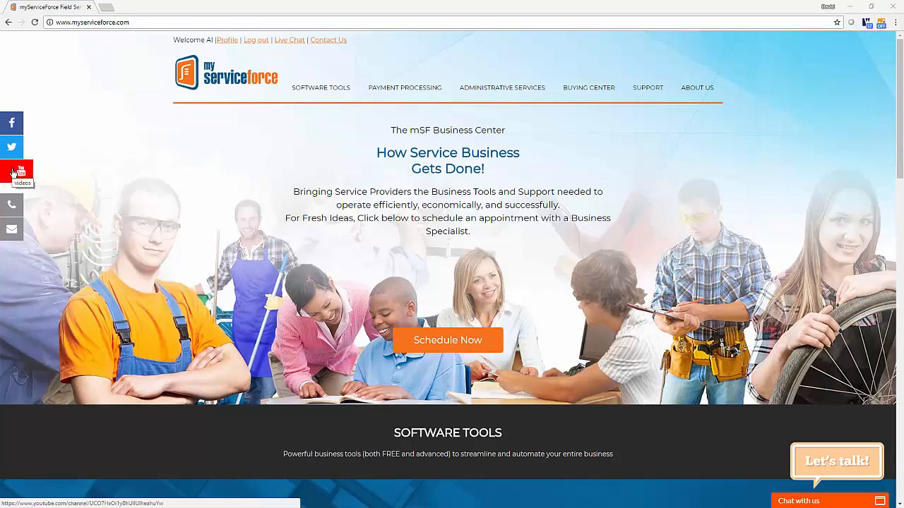
Open the myServiceForce YouTube channel, view its uploaded videos and playlists, then go back to Home
left_click(12, 171)
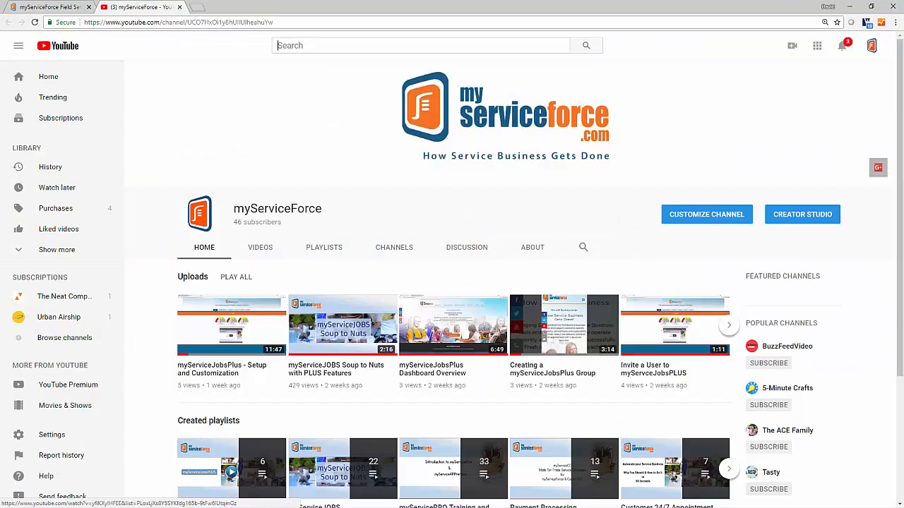
left_click(260, 247)
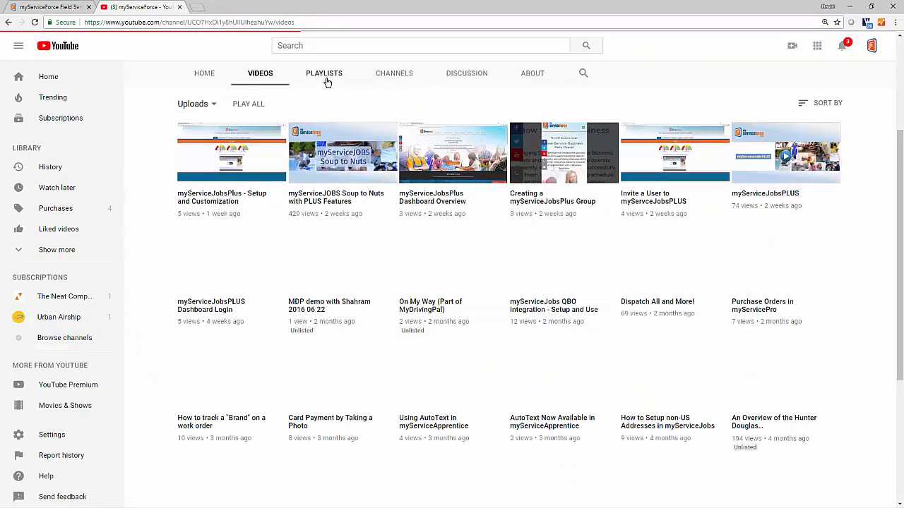
left_click(323, 73)
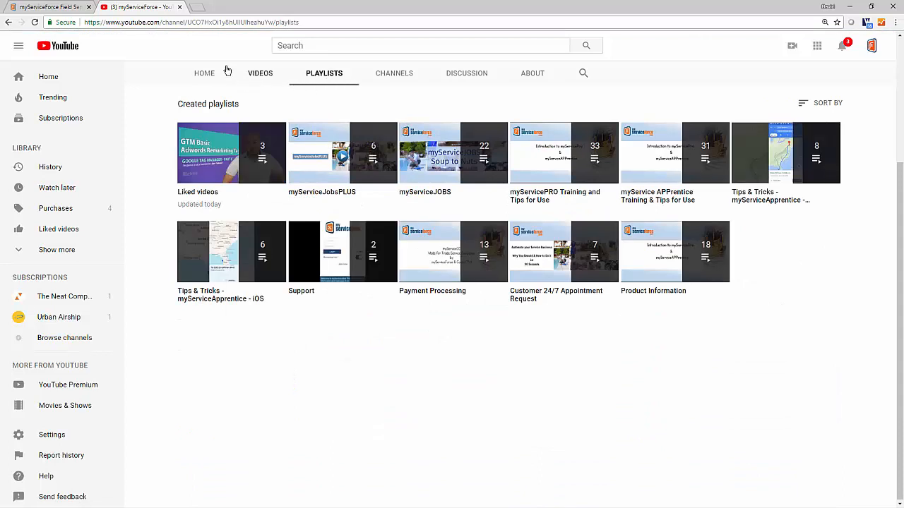
left_click(203, 73)
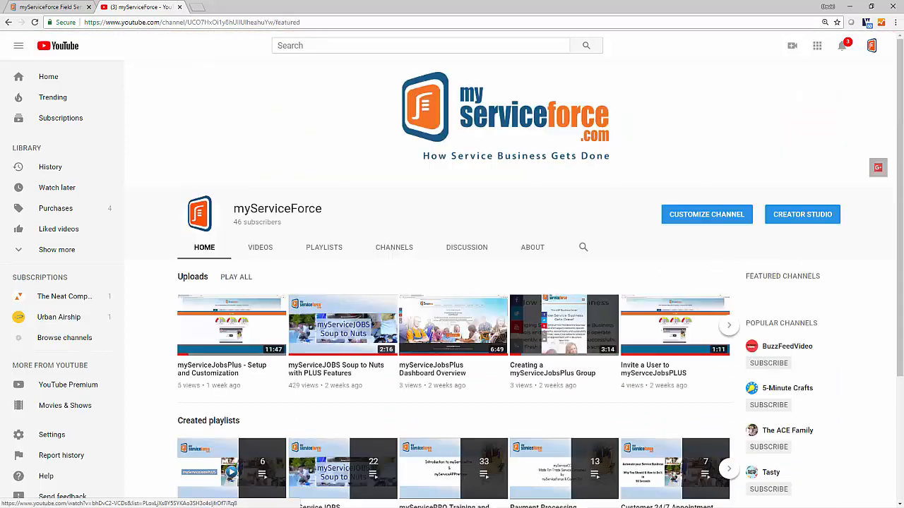